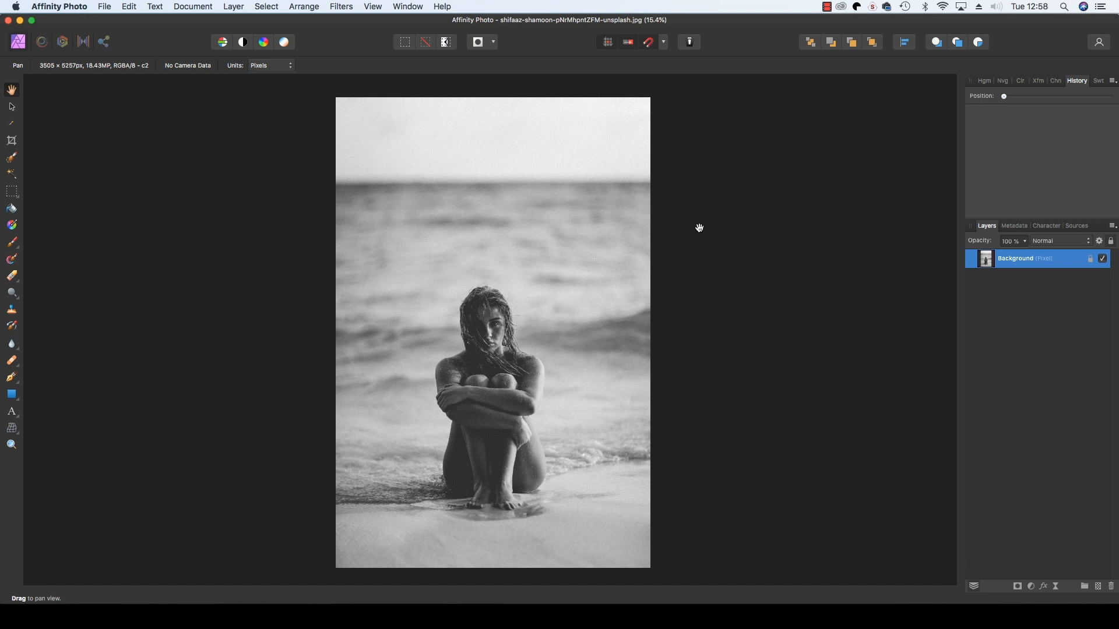
mouse_move(727, 253)
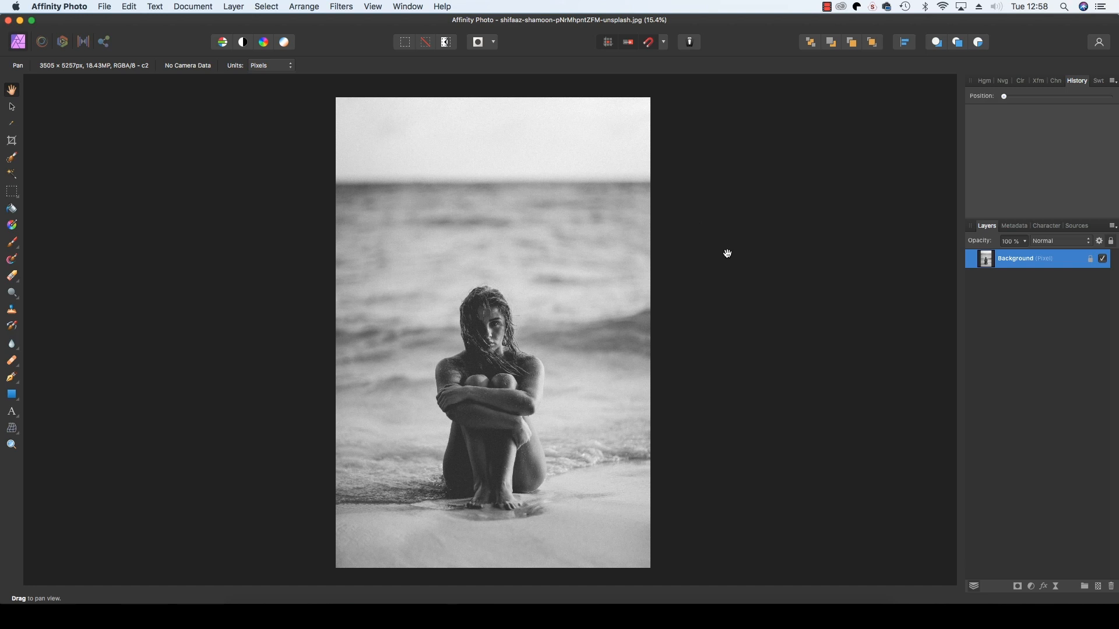
mouse_move(729, 264)
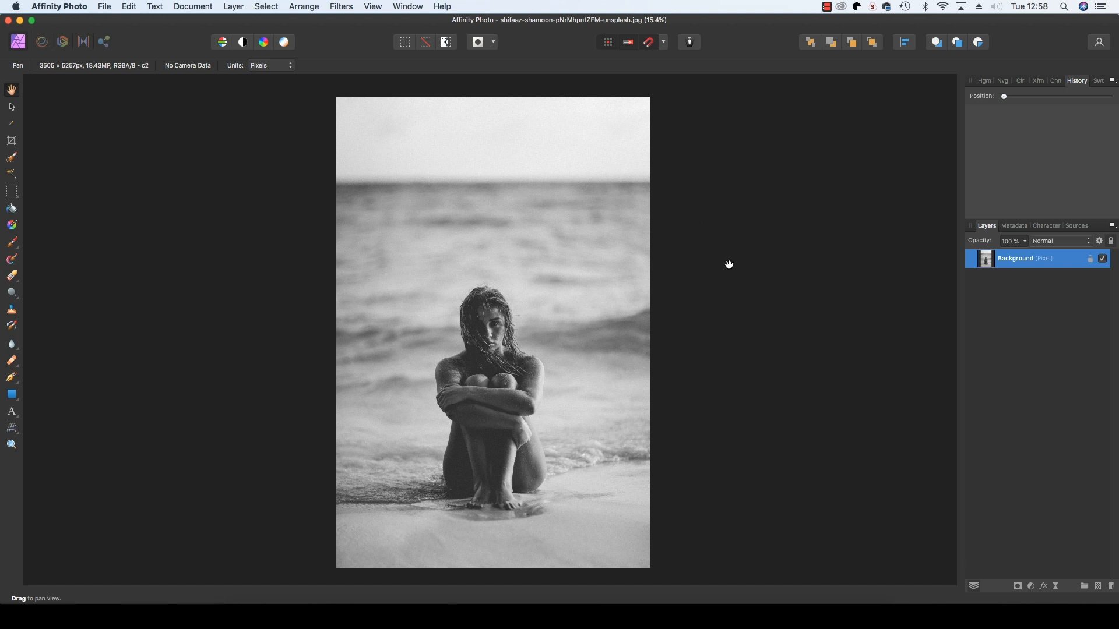
mouse_move(1031, 332)
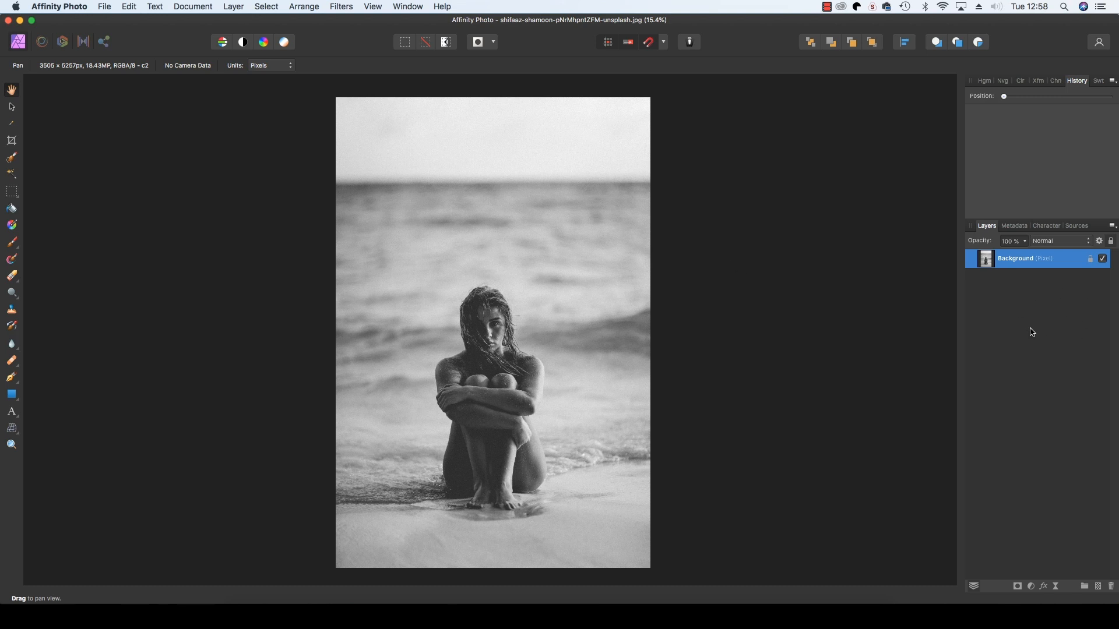
mouse_move(1035, 538)
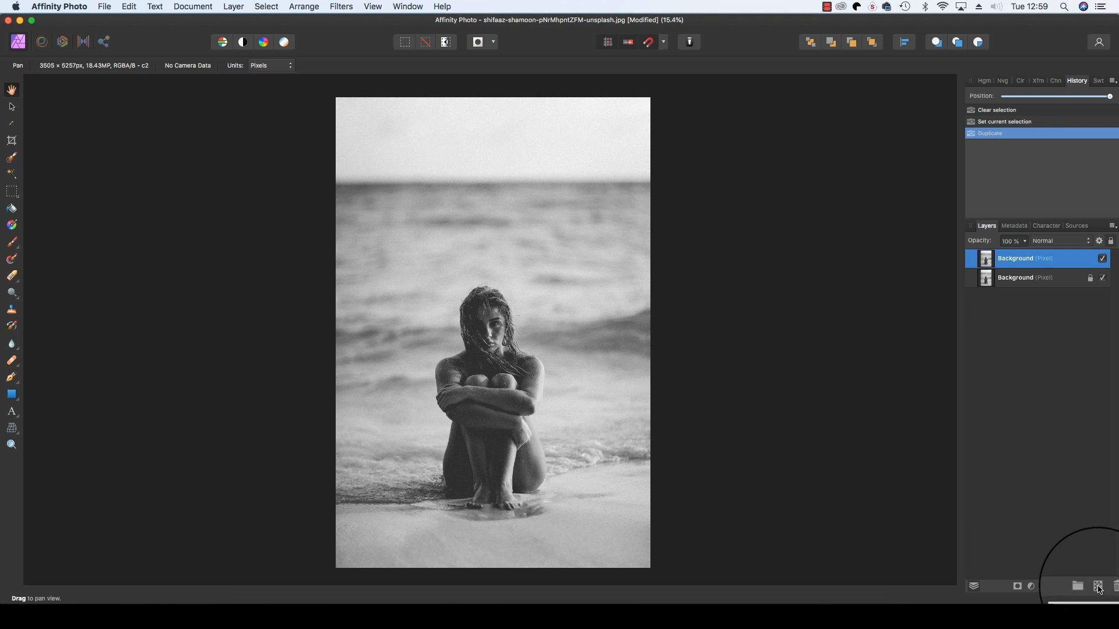
Add a new empty pixel layer beneath the duplicated Background layer
click(1099, 586)
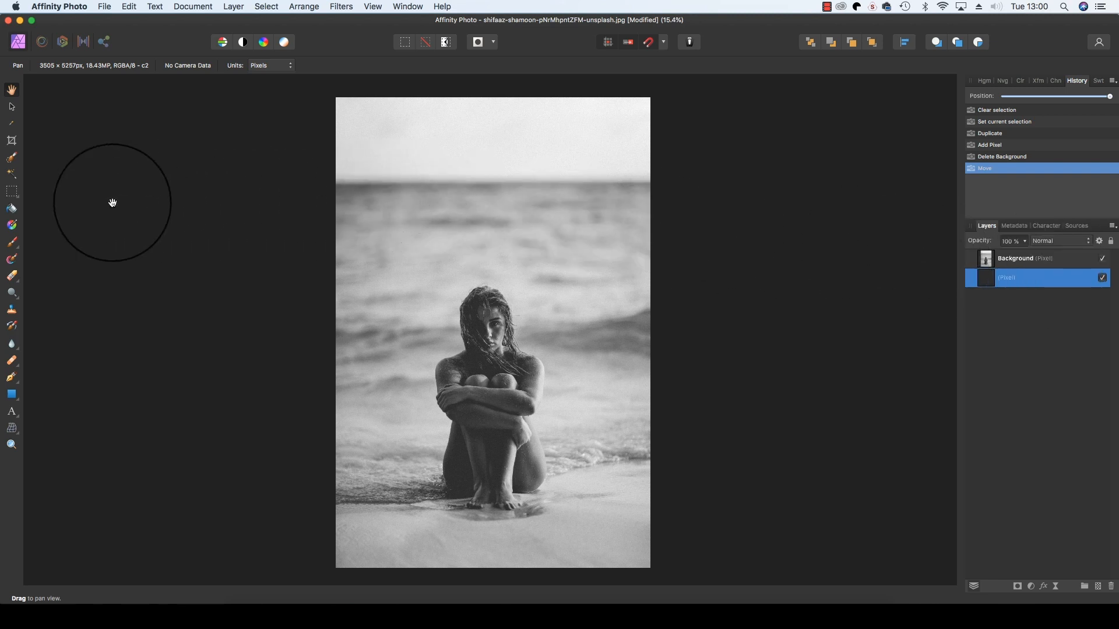
mouse_move(27, 146)
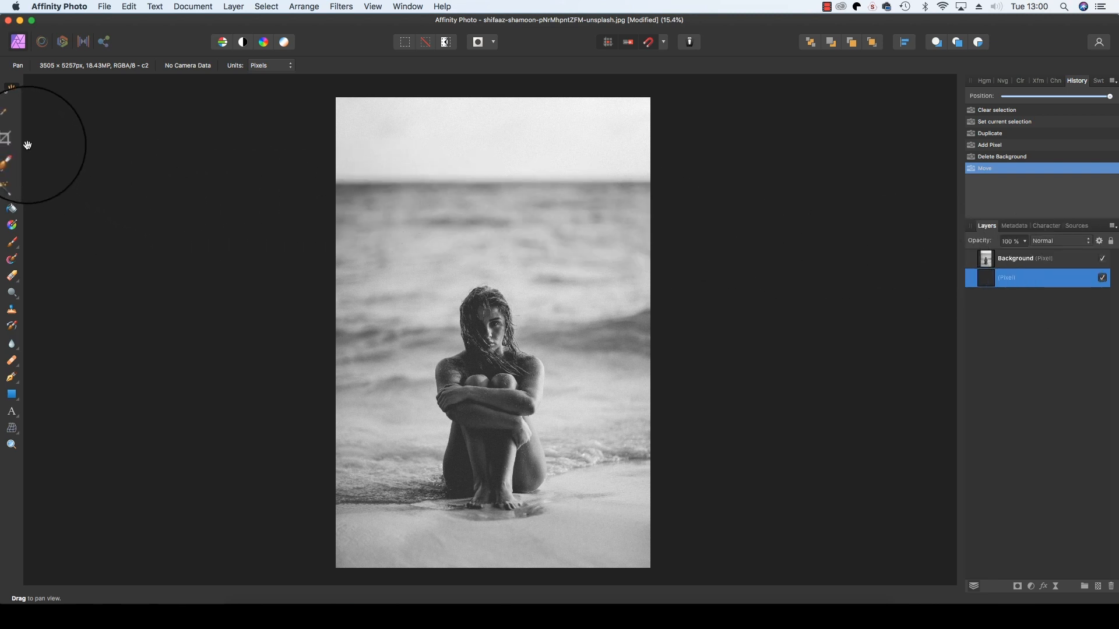
mouse_move(12, 139)
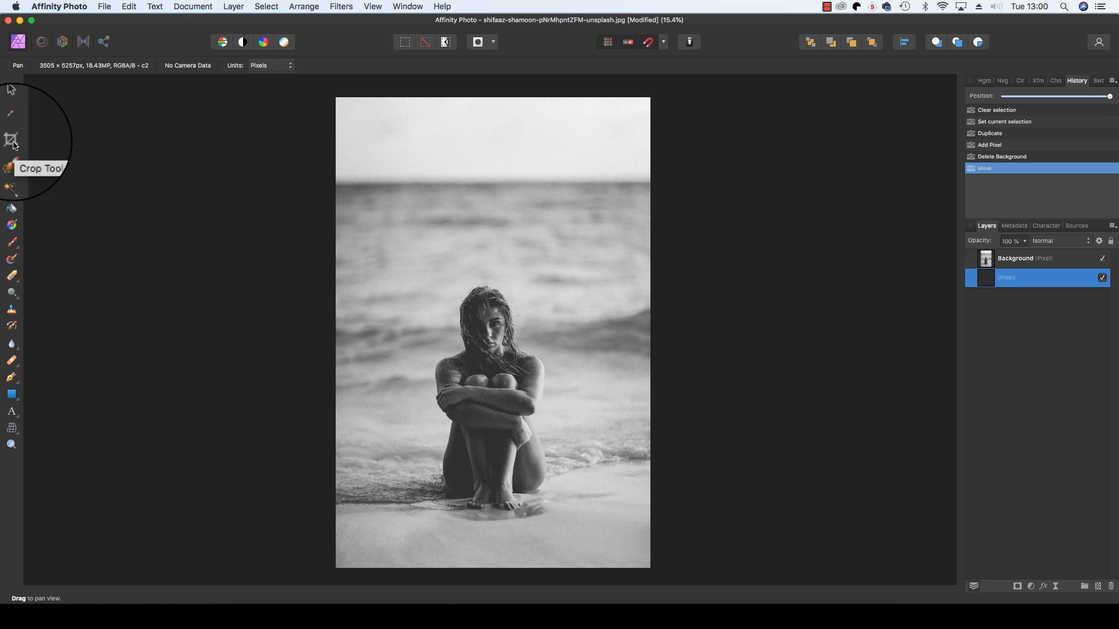
Crop the canvas to landscape 5584 × 3918 px with transparent strips on both sides of the photo
click(11, 139)
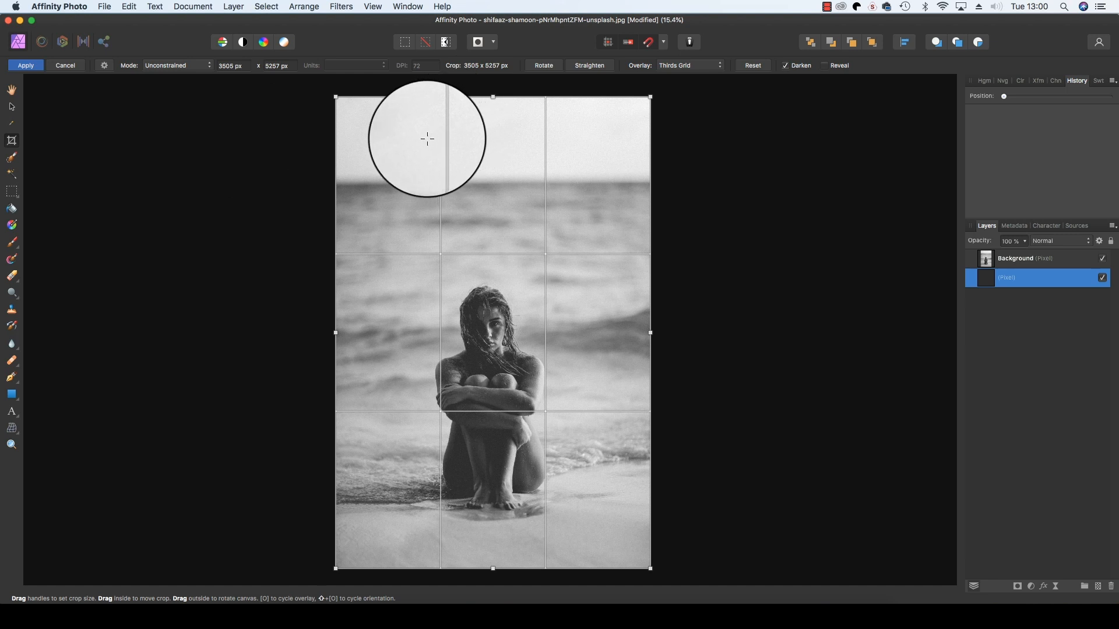
drag(336, 332, 280, 332)
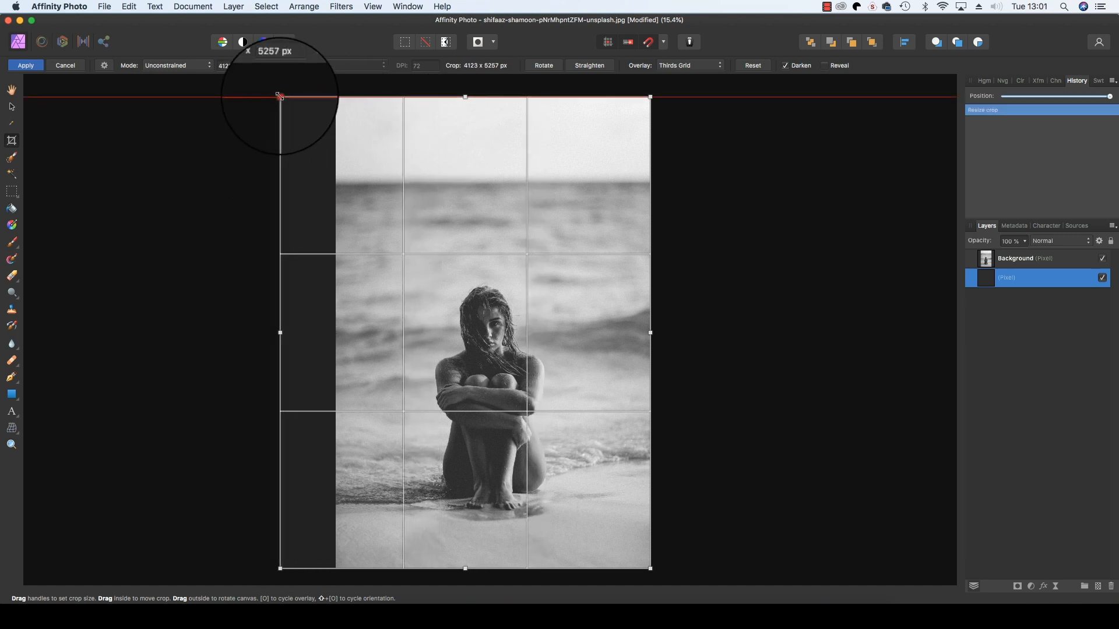
drag(279, 97, 242, 96)
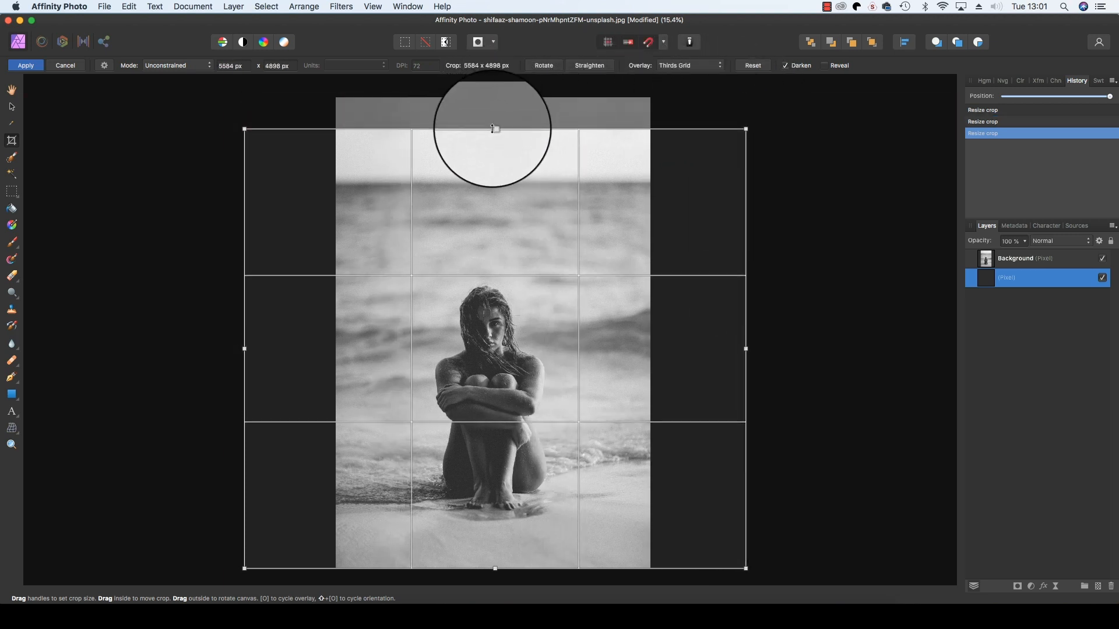
drag(494, 129, 494, 218)
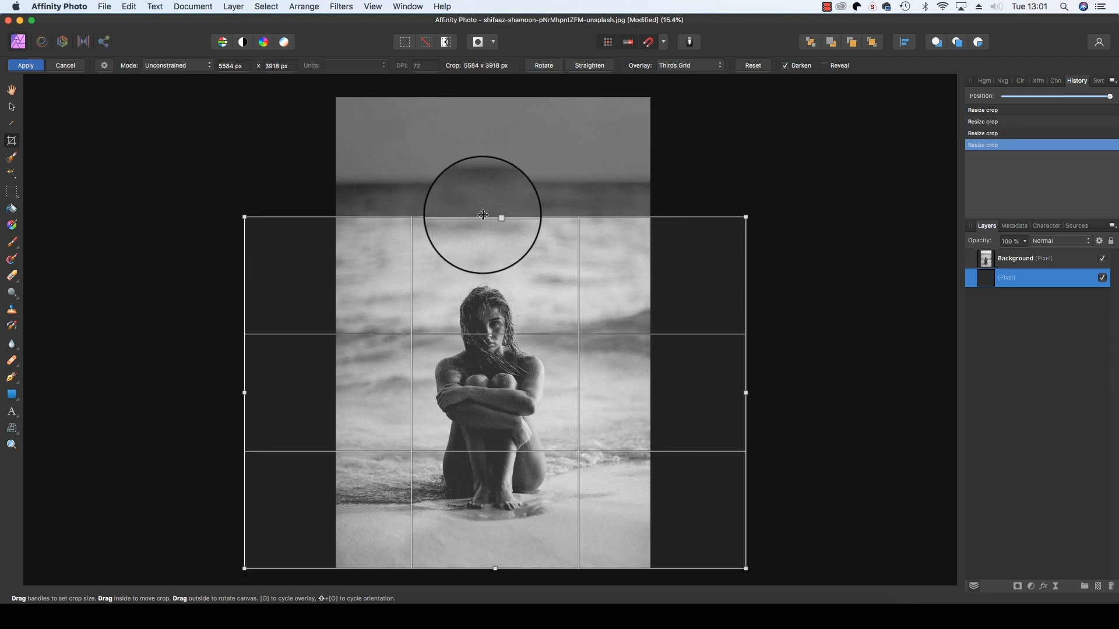
click(25, 65)
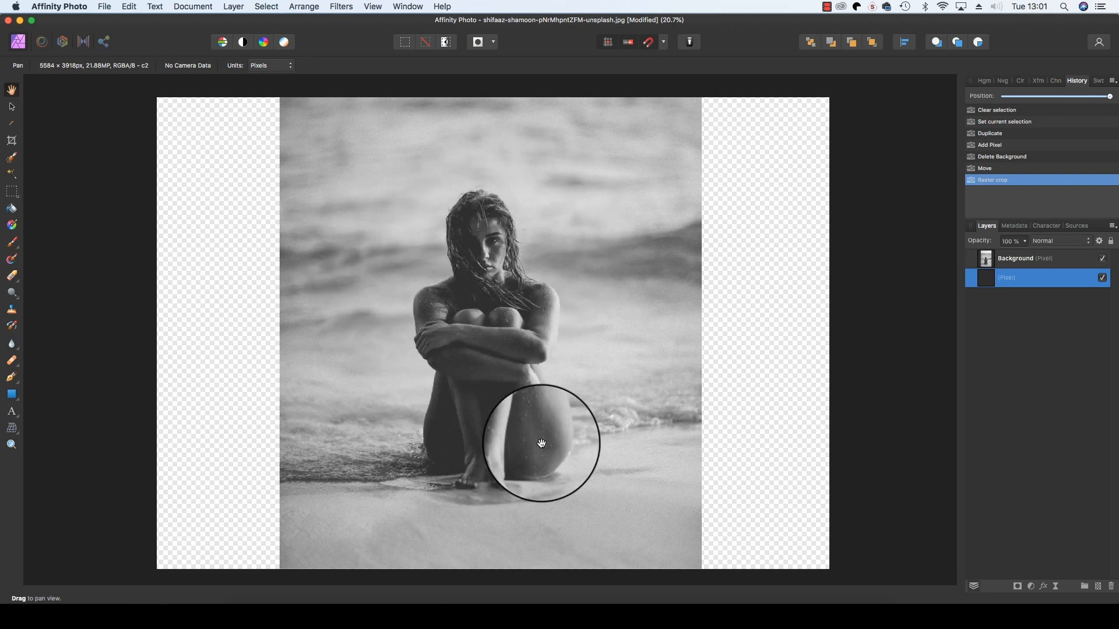
drag(541, 443, 229, 319)
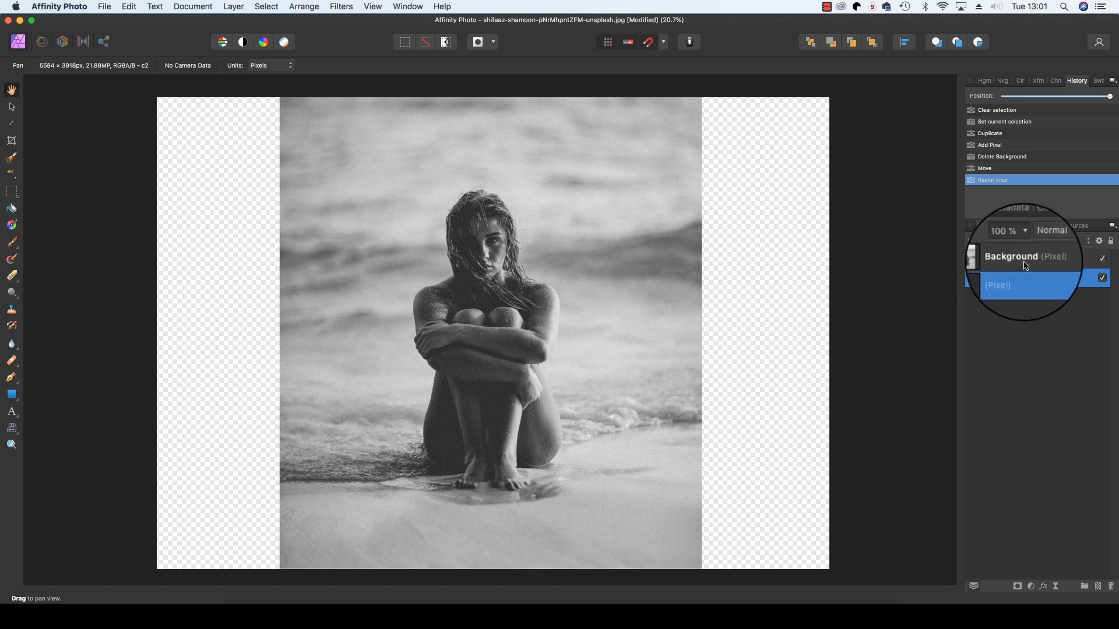
click(1013, 257)
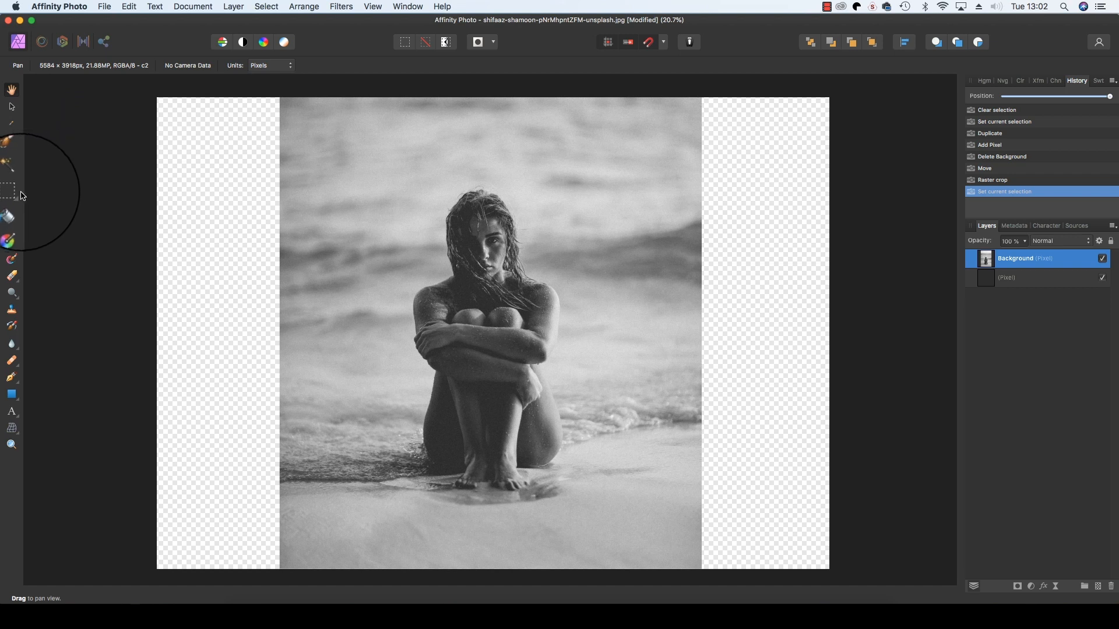
mouse_move(12, 188)
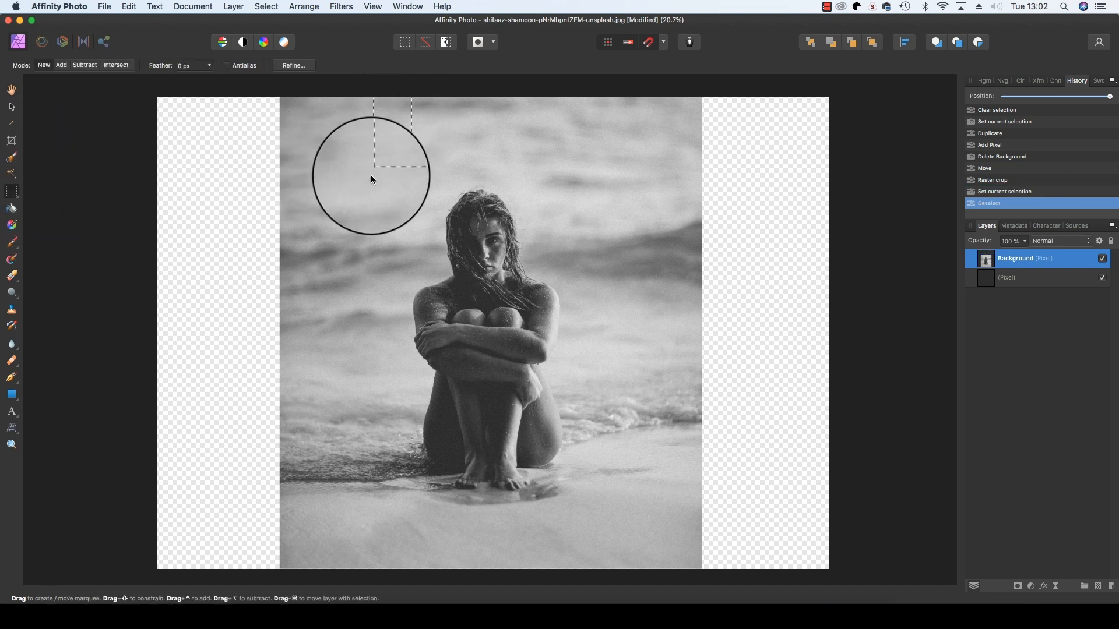
Copy a strip from the photo's left edge and stretch it to fill the empty left side
drag(371, 178, 301, 465)
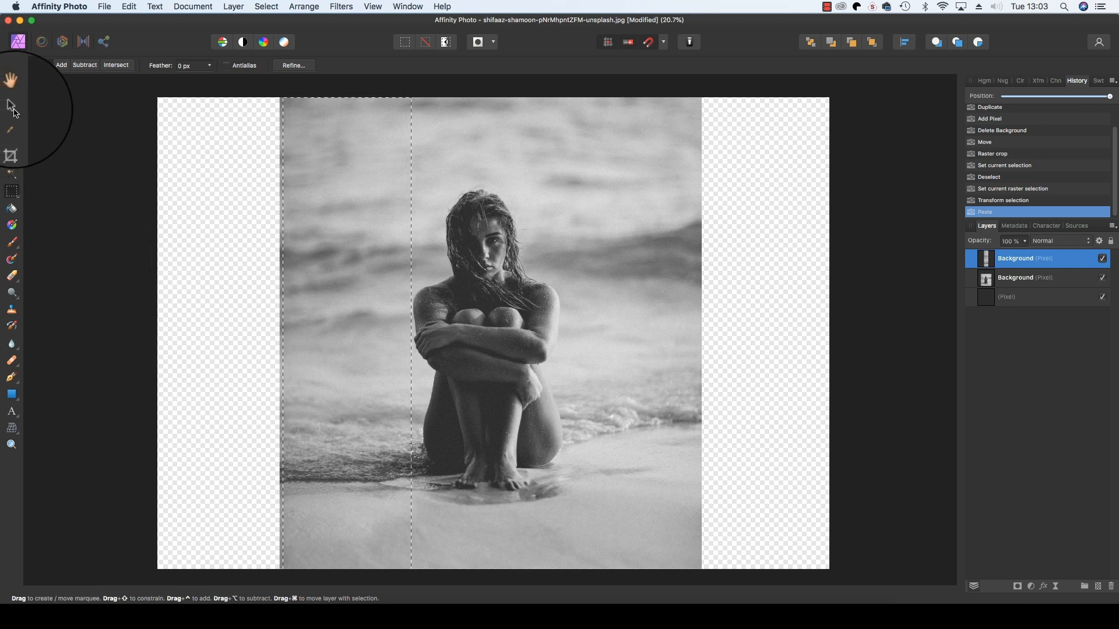
mouse_move(12, 104)
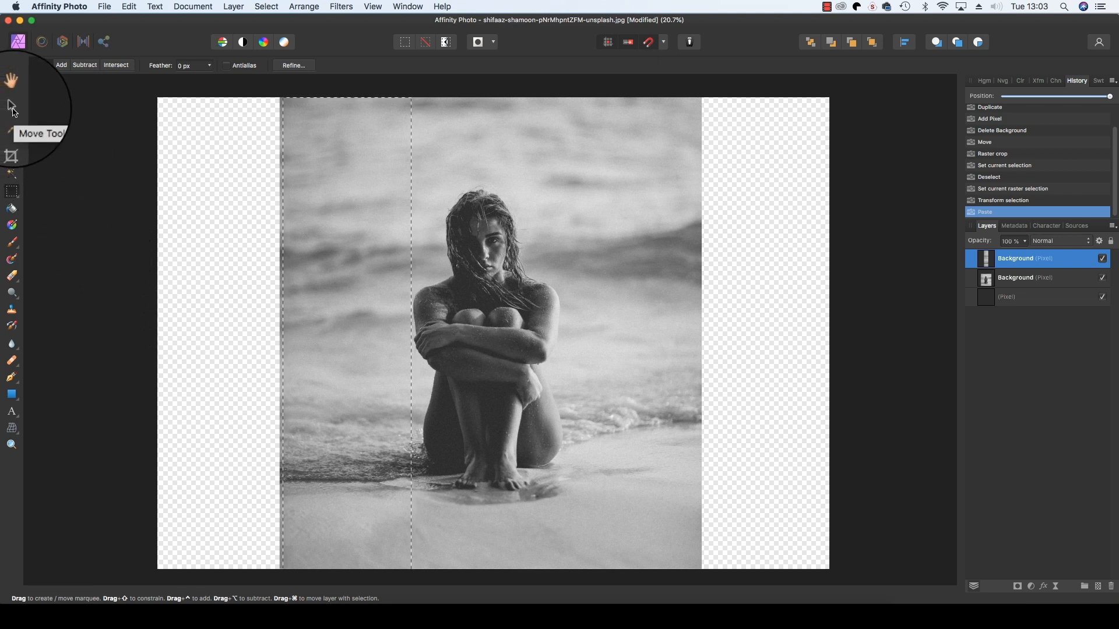
click(11, 106)
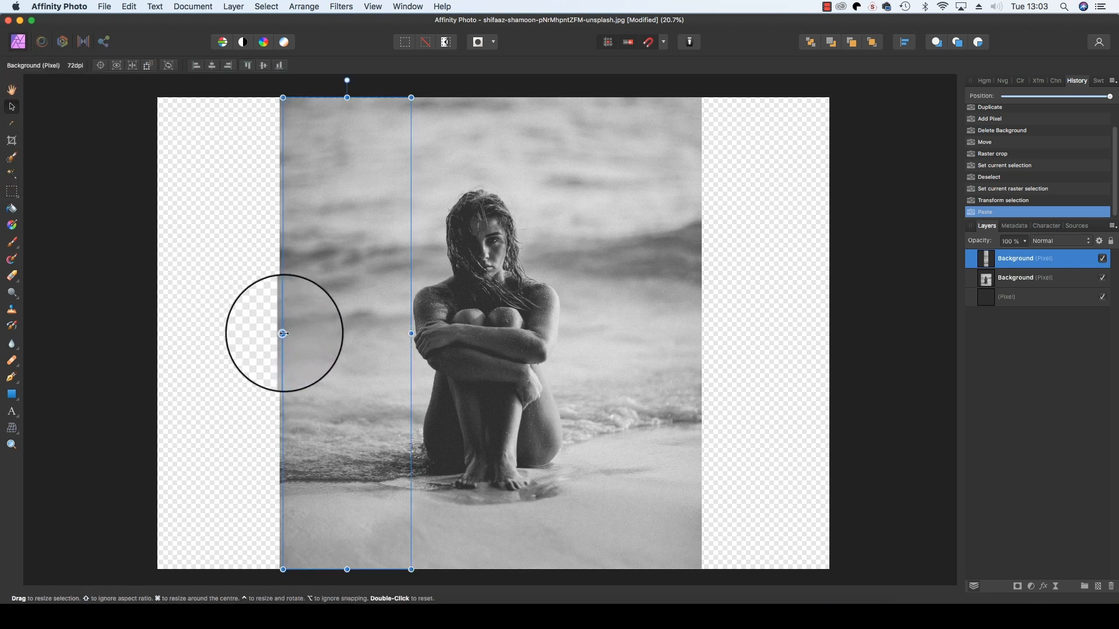
drag(282, 333, 225, 333)
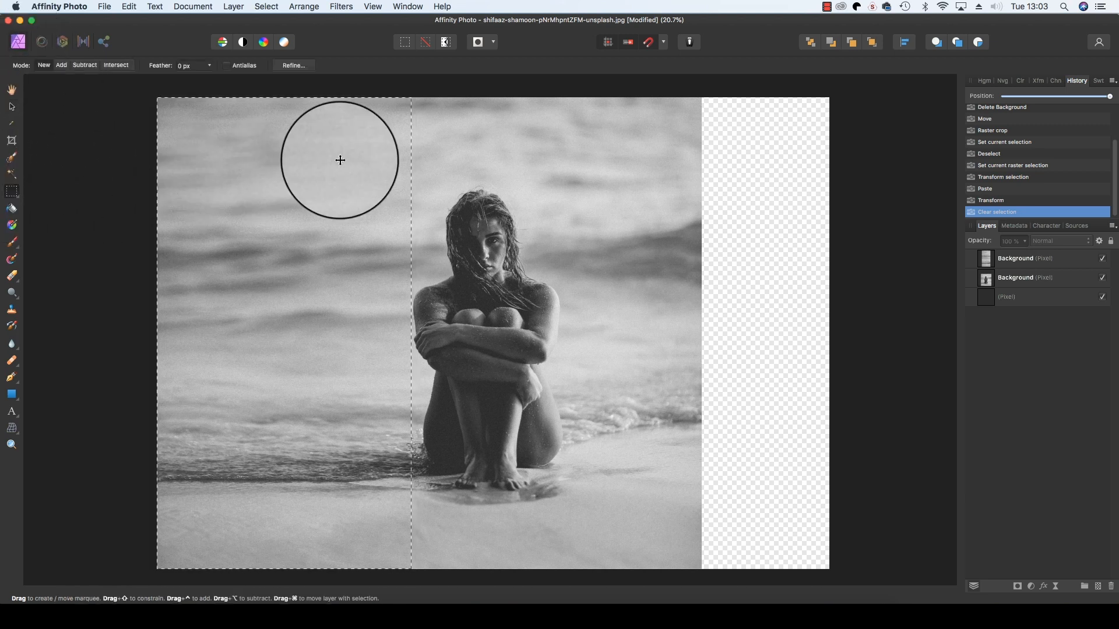
mouse_move(557, 96)
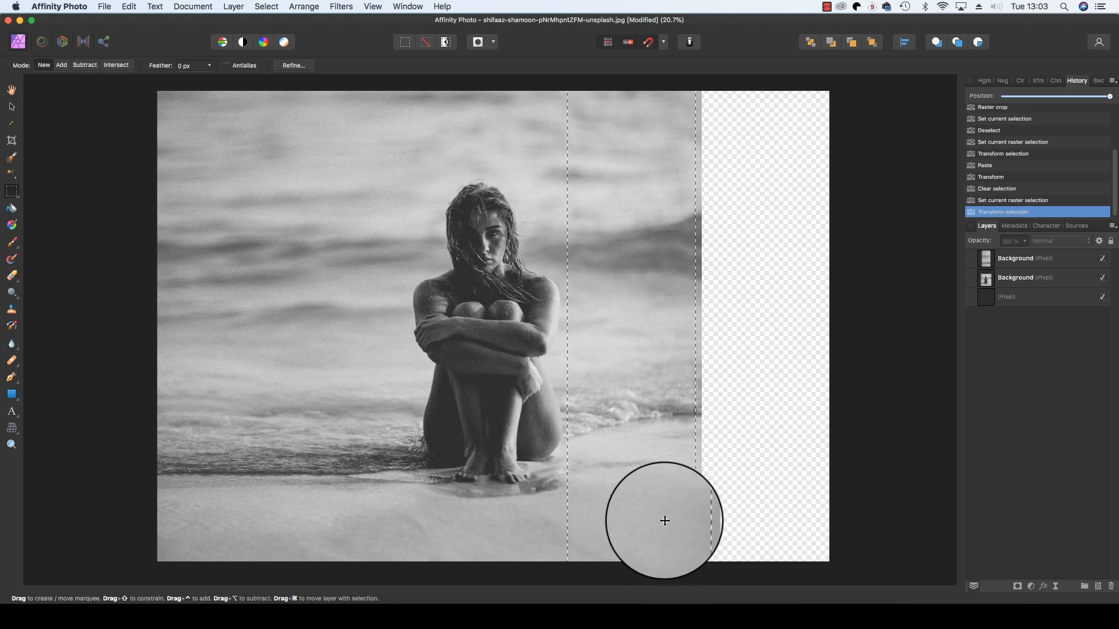
Fill the right side with a stretched copy of the photo's right-edge strip
click(1025, 278)
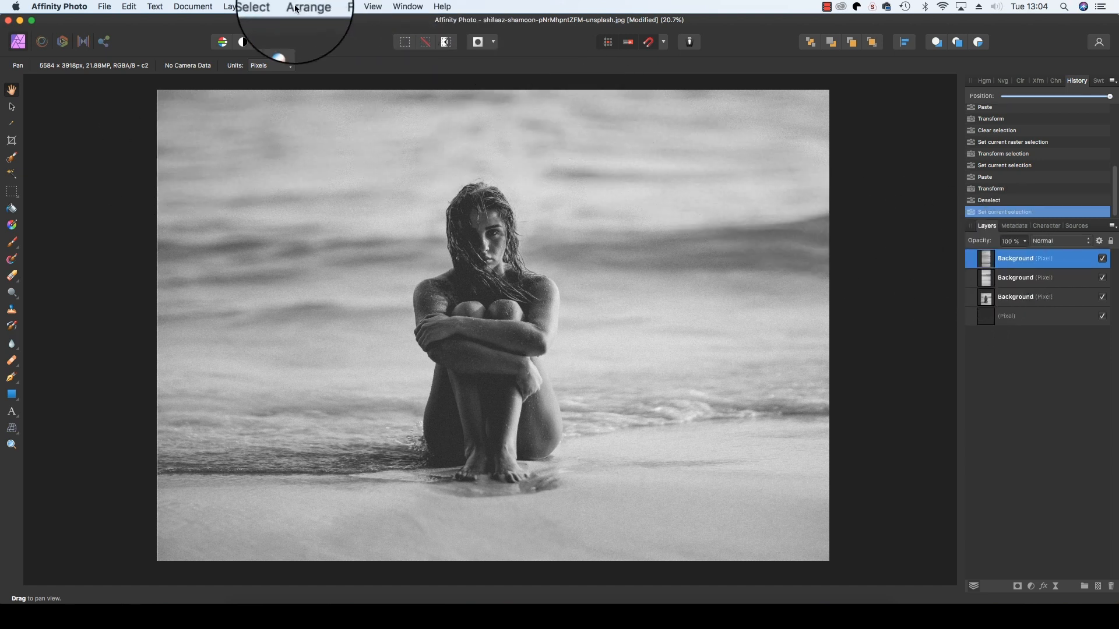
Export the whole 5584 × 3918 px document as a best-quality JPEG
click(104, 6)
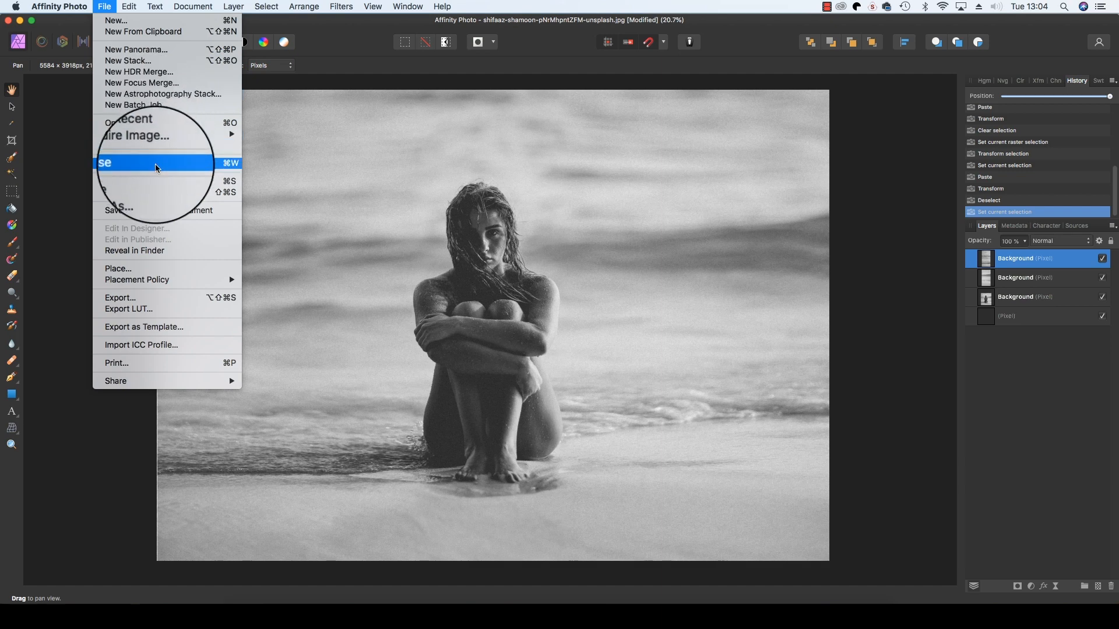
click(120, 299)
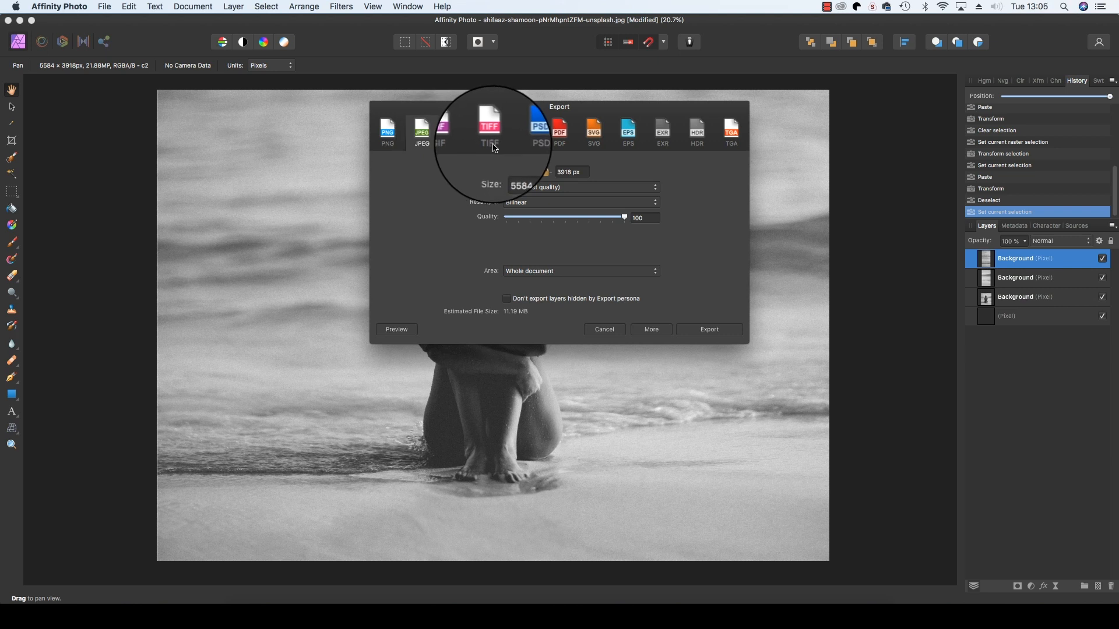
click(422, 131)
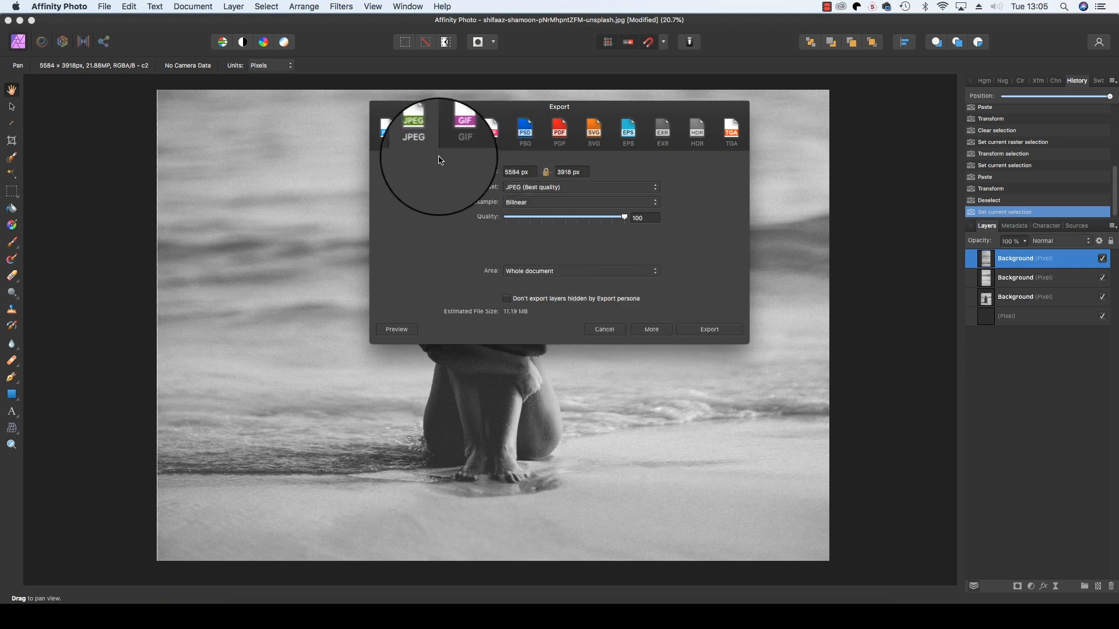